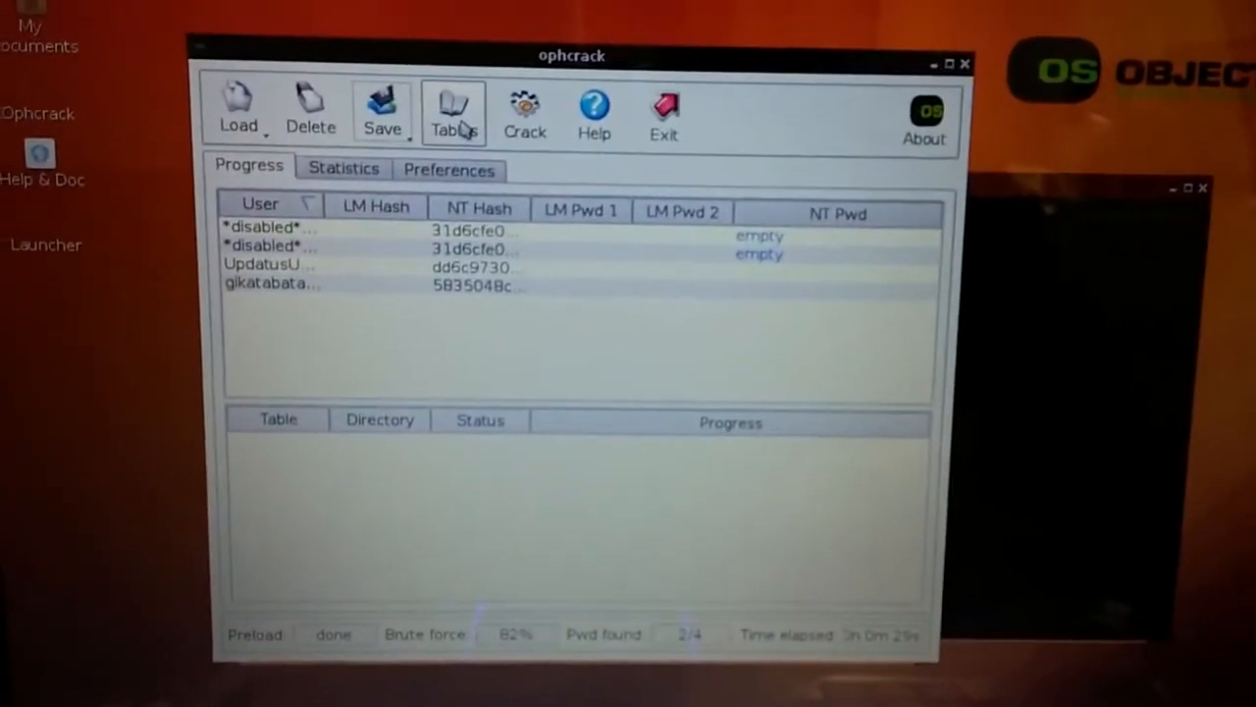
- Show the Table Selection list of rainbow tables available to install
{"action": "left_click", "coordinate": [452, 108]}
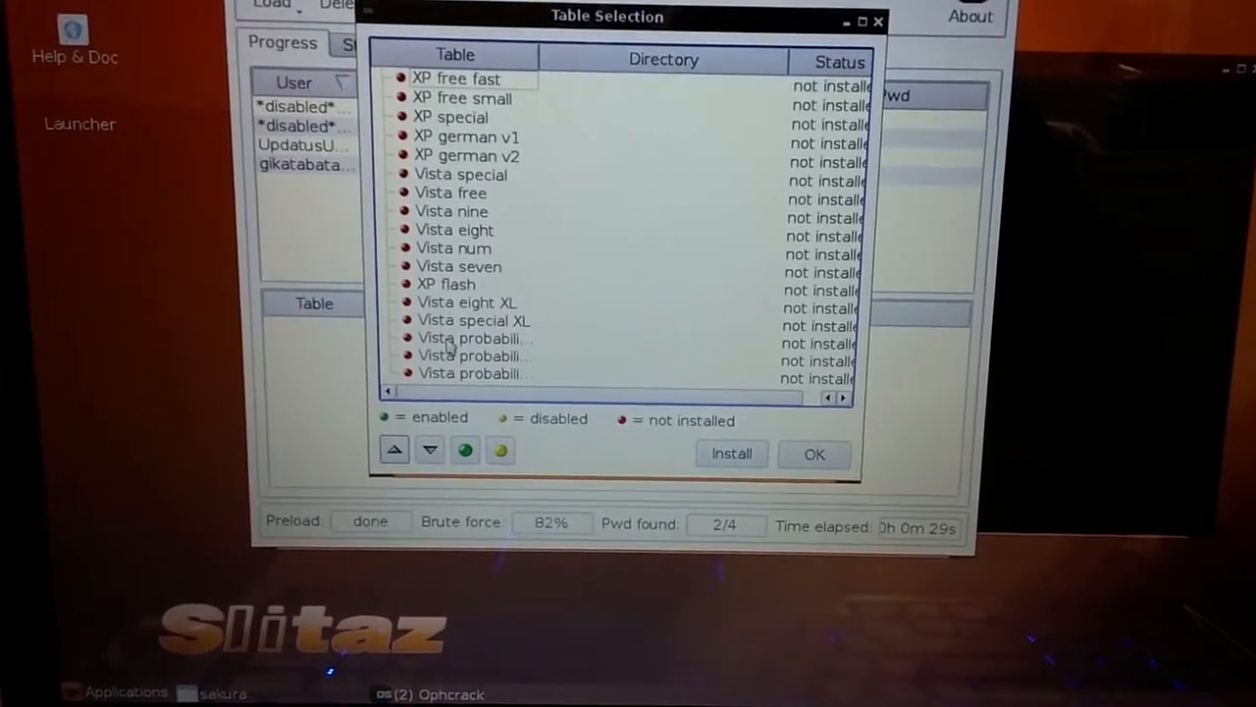
- Select the first 'Vista probabilistic' row as the table to install
{"action": "left_click", "coordinate": [475, 338]}
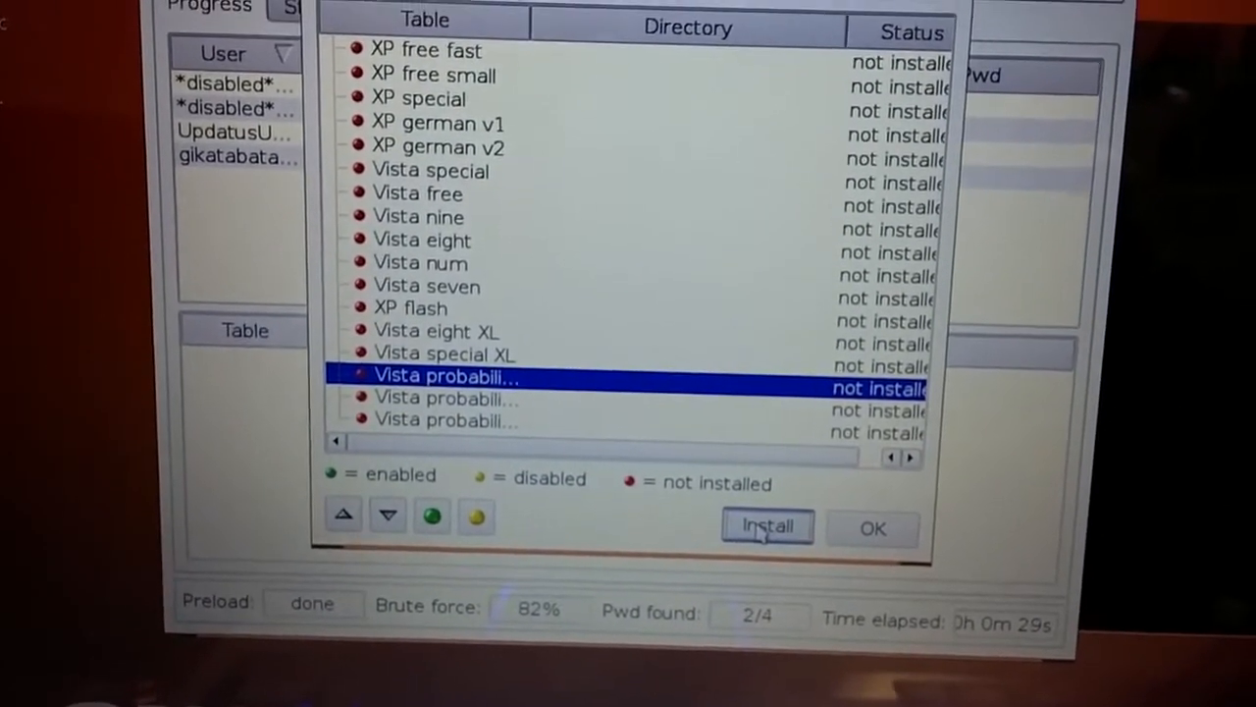
{"action": "left_click", "coordinate": [767, 526]}
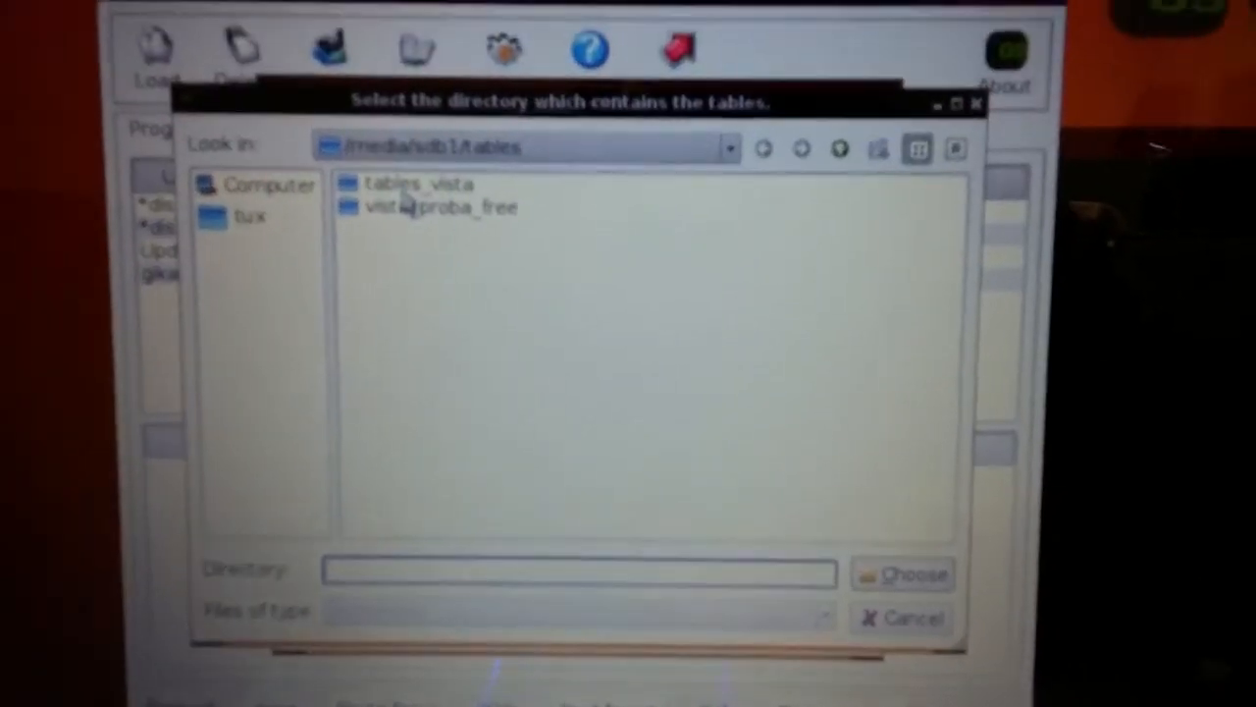
{"action": "left_click", "coordinate": [420, 185]}
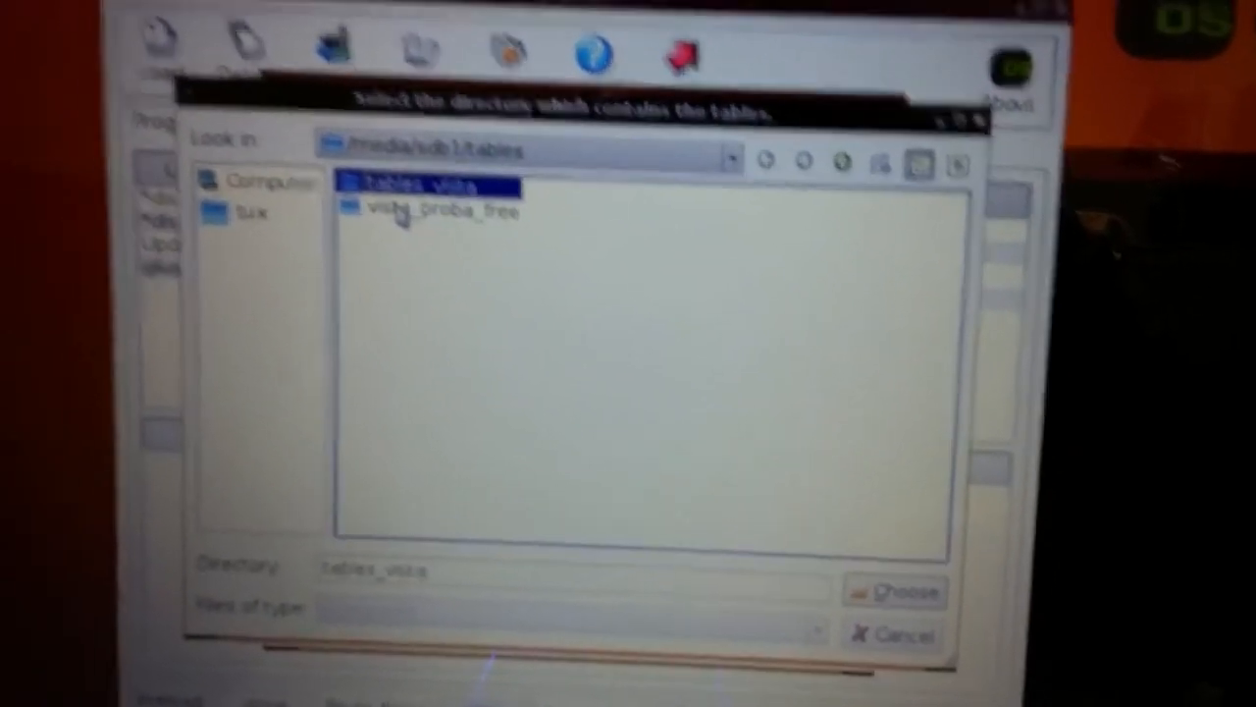
{"action": "left_click", "coordinate": [439, 208]}
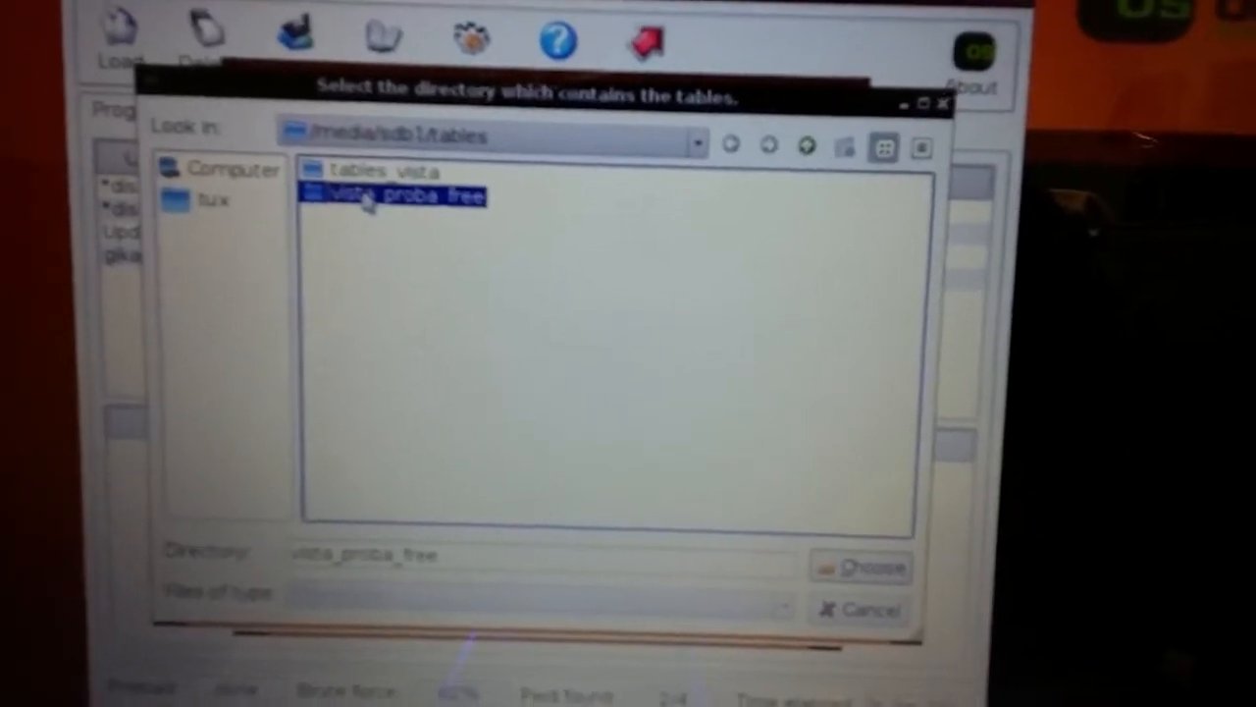
{"action": "double_click", "coordinate": [391, 196]}
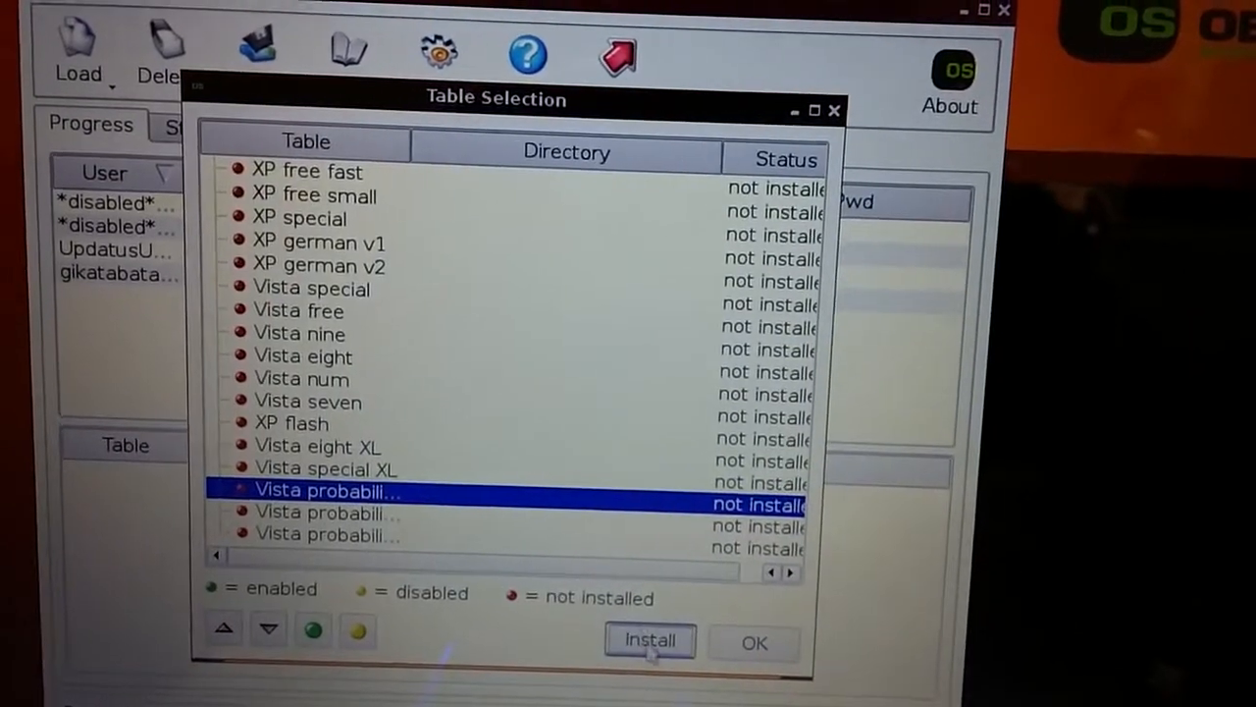
- Install the Vista probabilistic table from /media/sdb1/tables/vista_proba_free so it shows on disk
{"action": "left_click", "coordinate": [650, 640]}
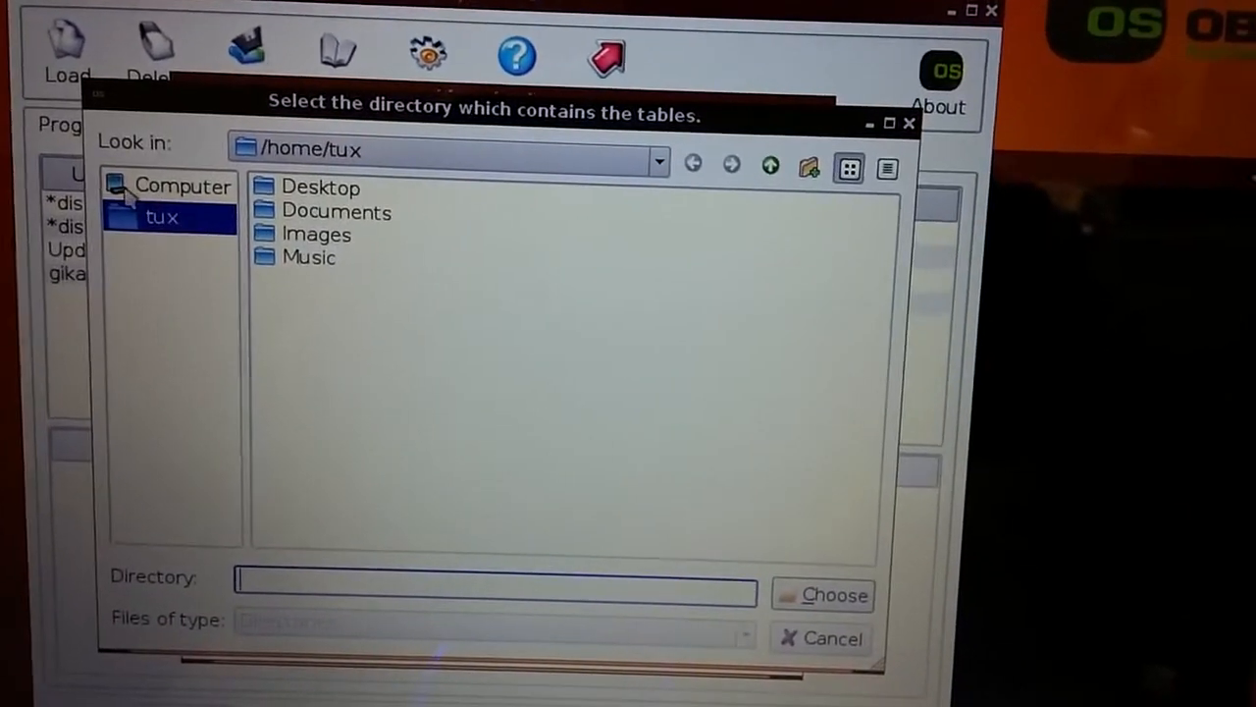
{"action": "left_click", "coordinate": [180, 185]}
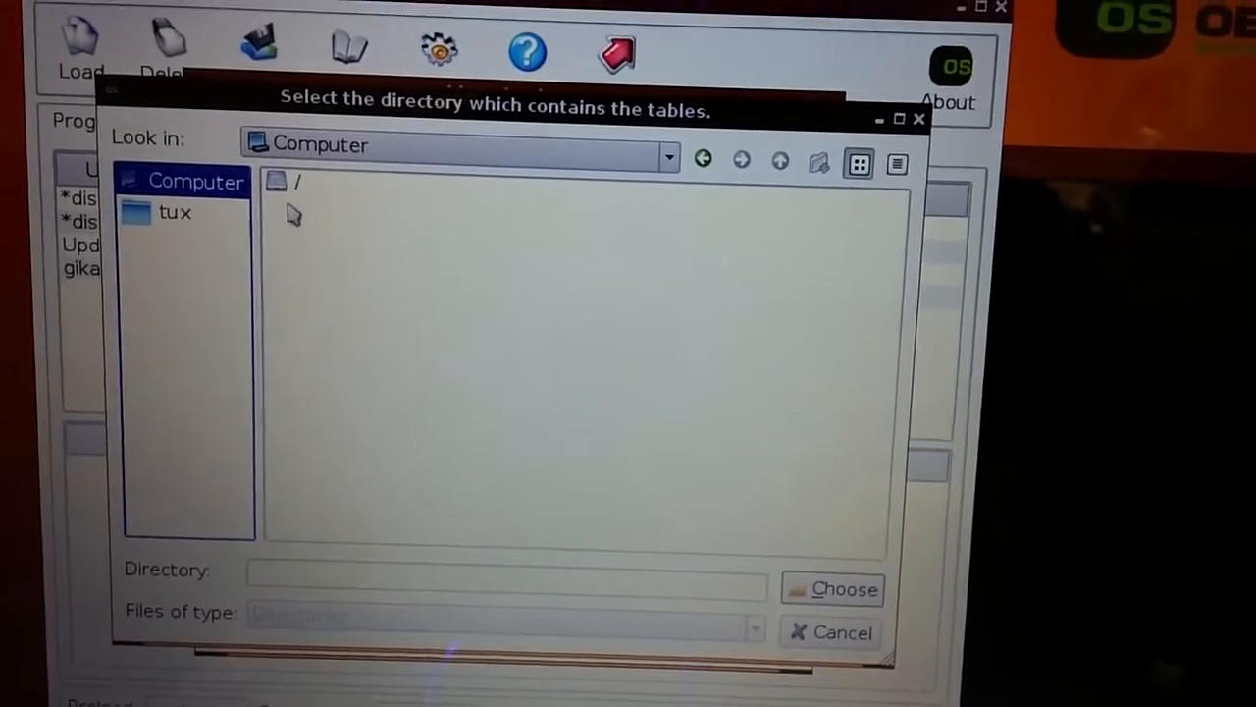
{"action": "double_click", "coordinate": [294, 181]}
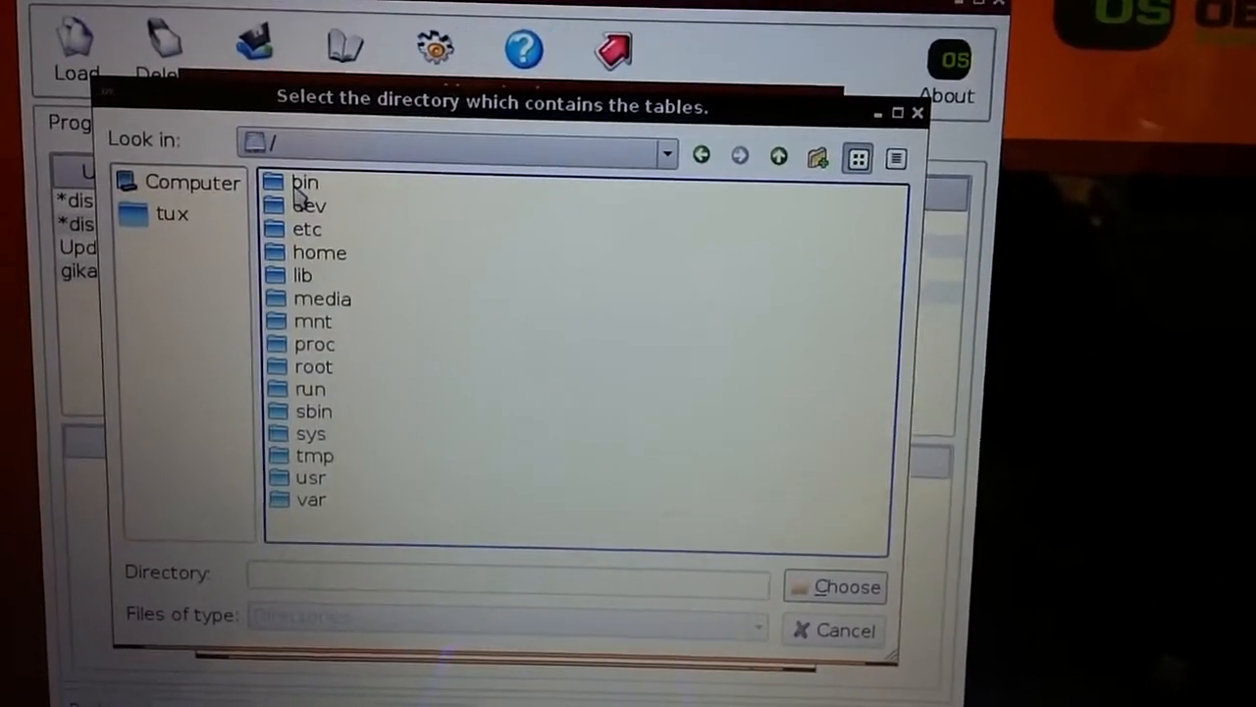
{"action": "left_click", "coordinate": [321, 298]}
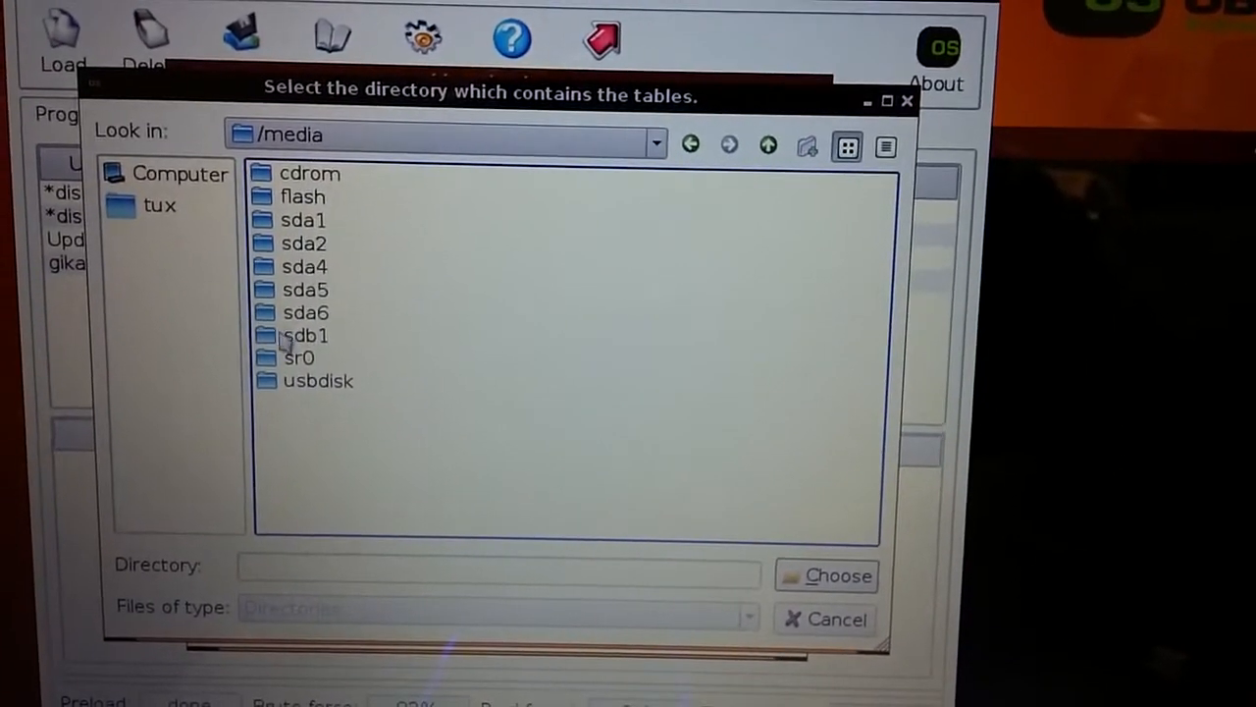
{"action": "double_click", "coordinate": [307, 334]}
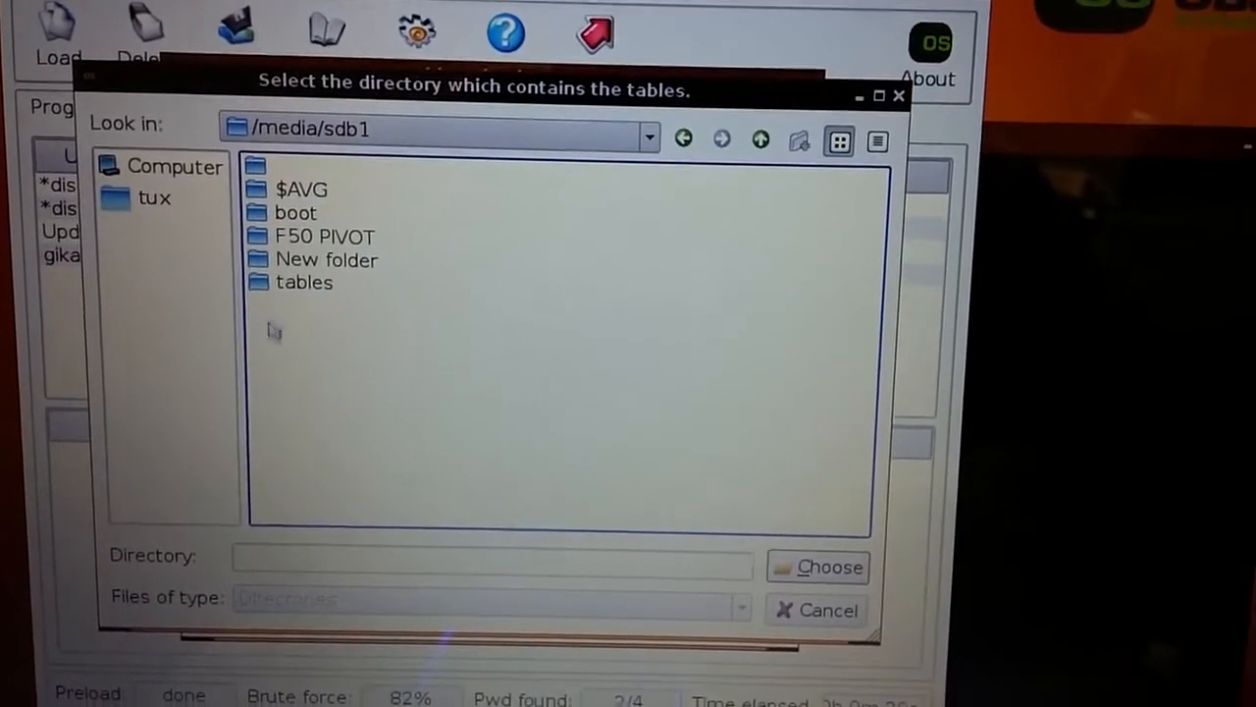
{"action": "left_click", "coordinate": [307, 283]}
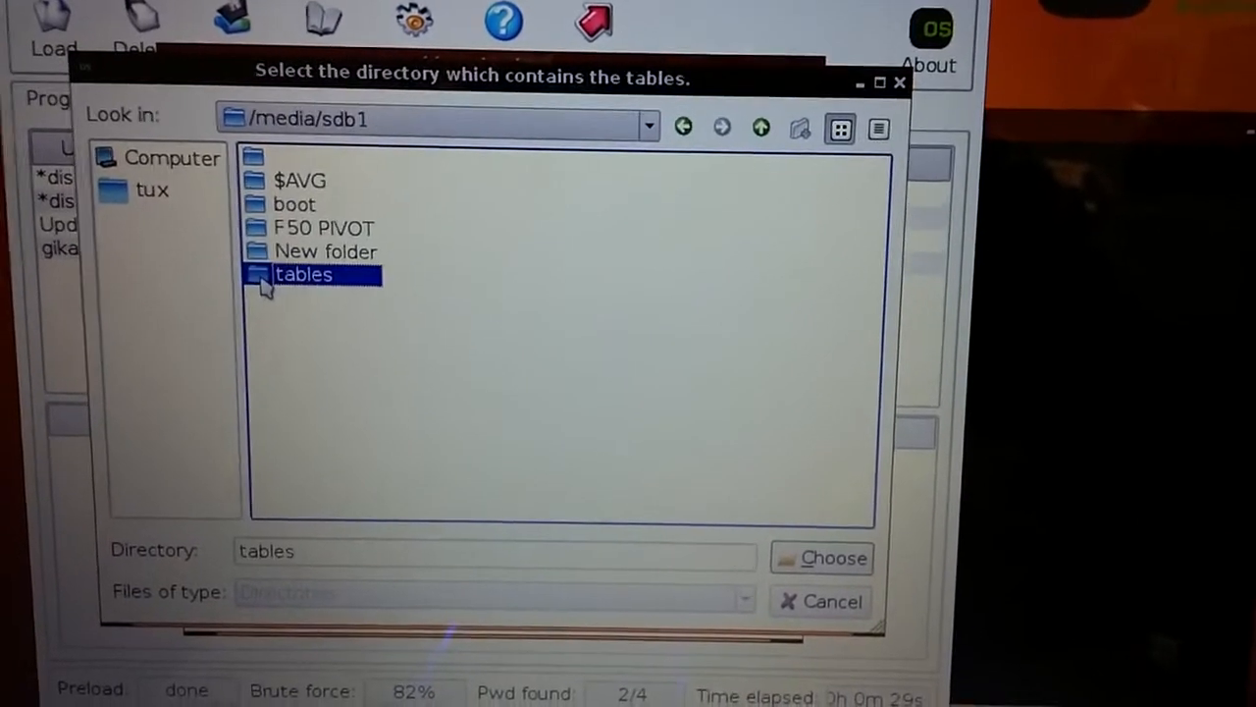
{"action": "double_click", "coordinate": [302, 275]}
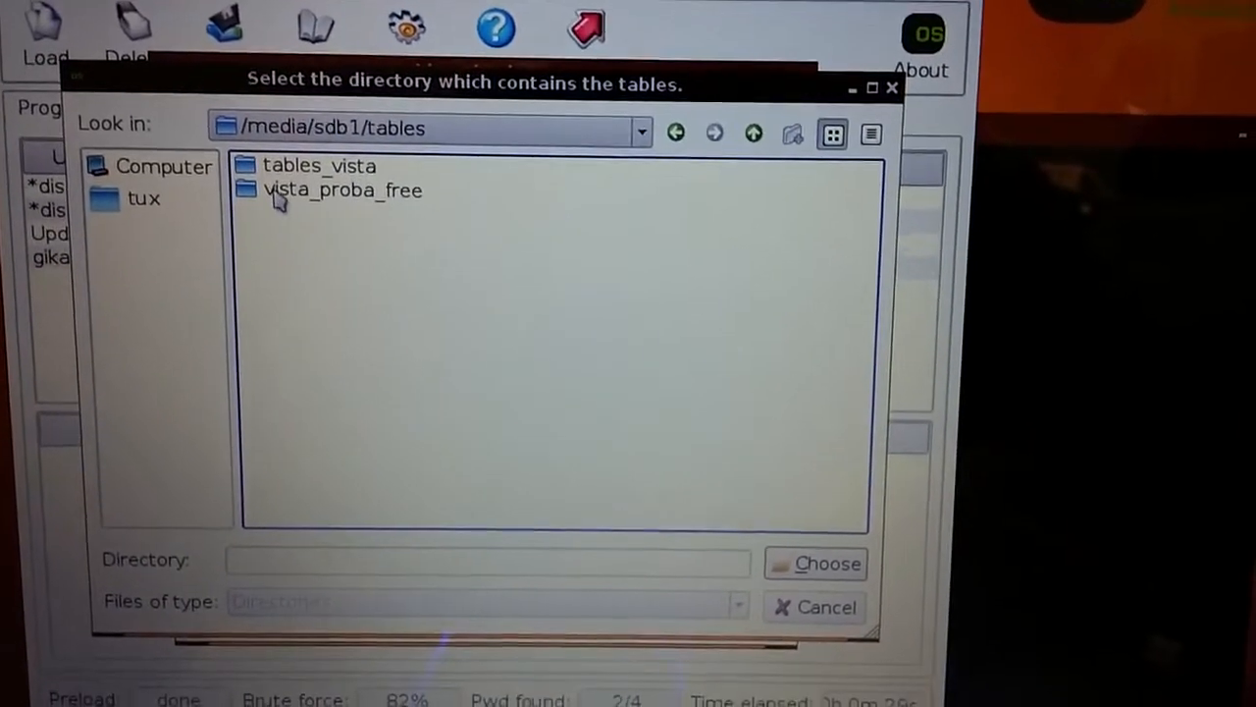
{"action": "double_click", "coordinate": [341, 188]}
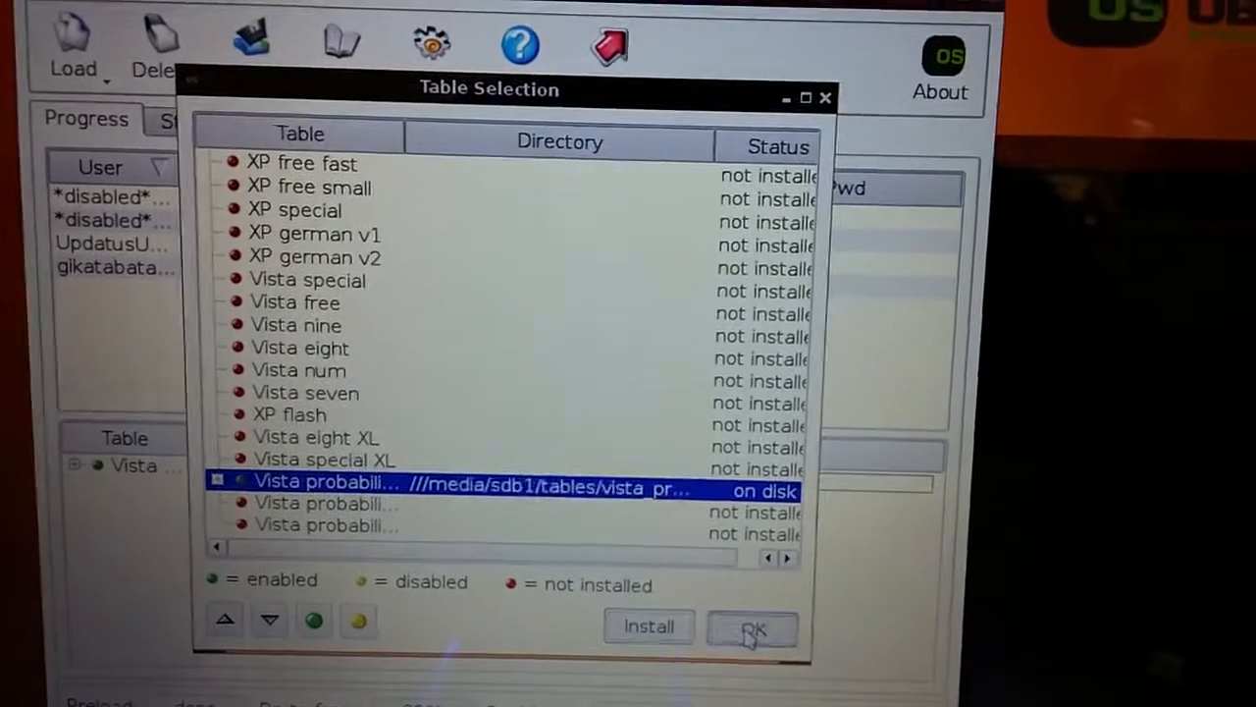
- Confirm the table selection and start cracking the loaded password hashes
{"action": "left_click", "coordinate": [752, 626]}
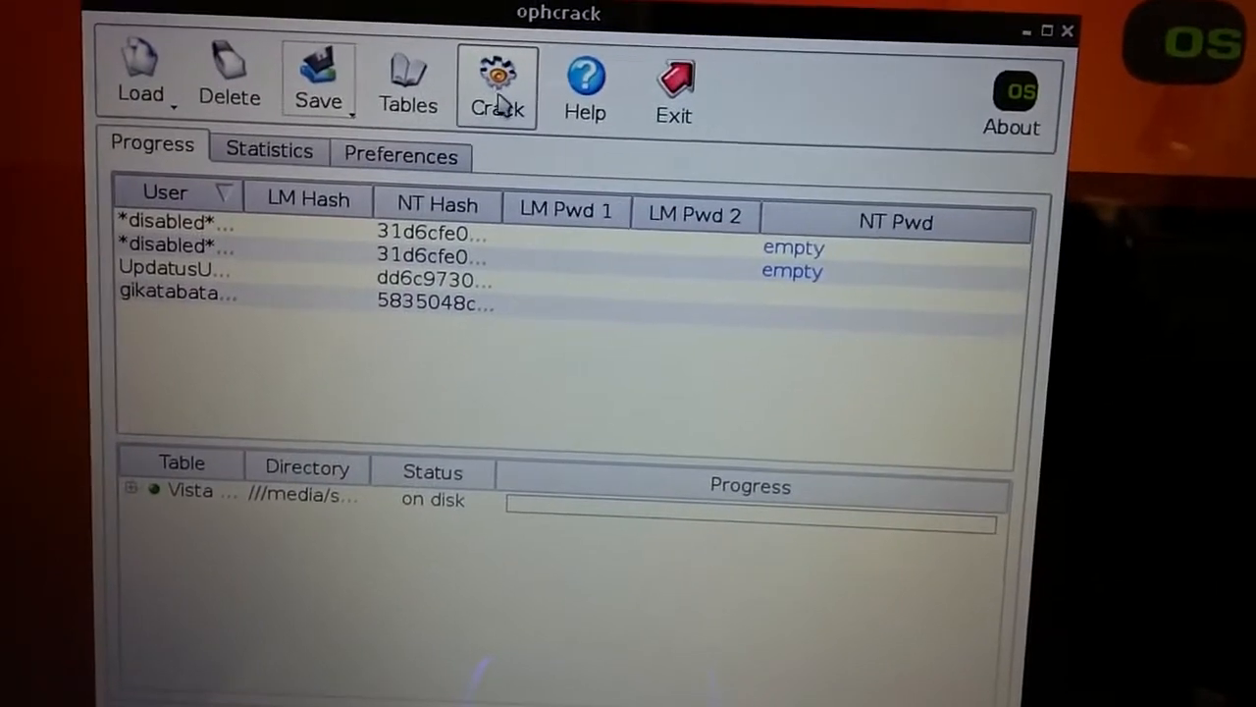
{"action": "left_click", "coordinate": [499, 78]}
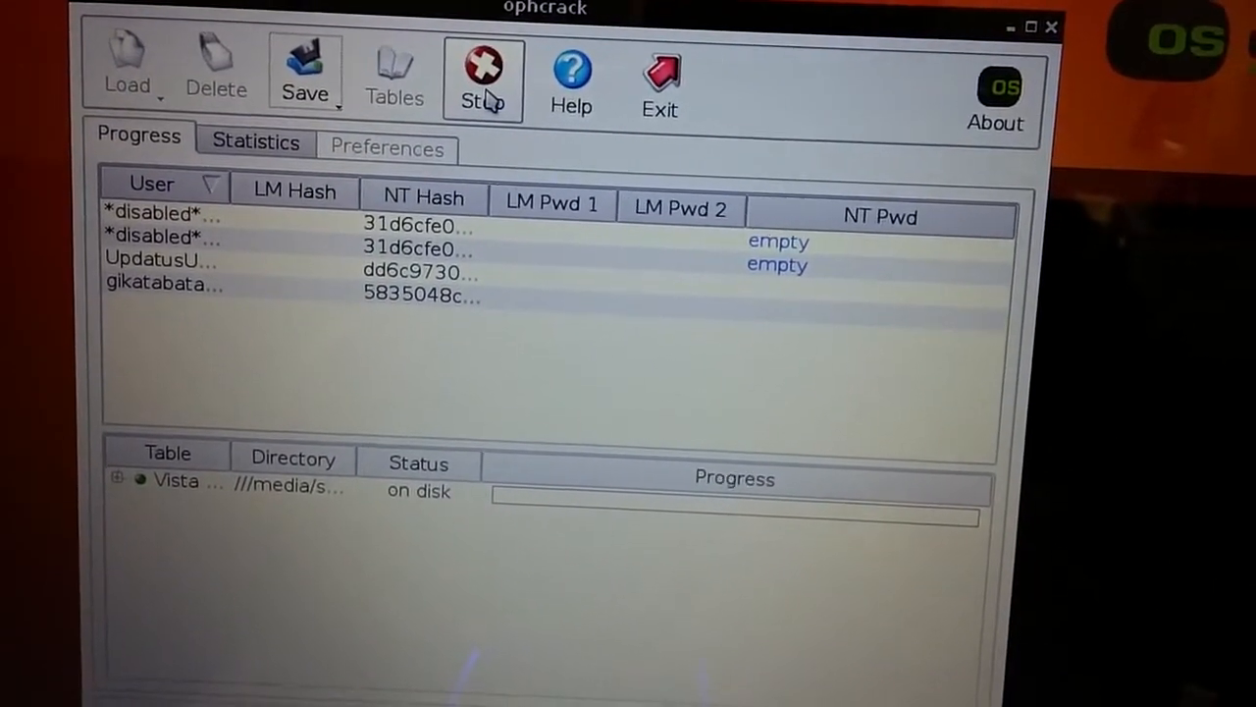